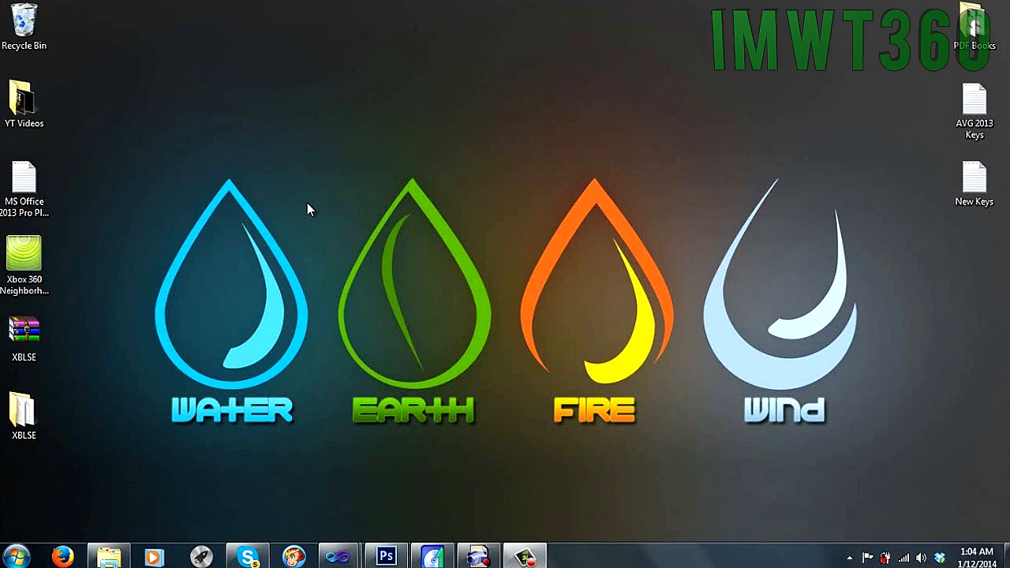
{"action": "mouse_move", "coordinate": [171, 429]}
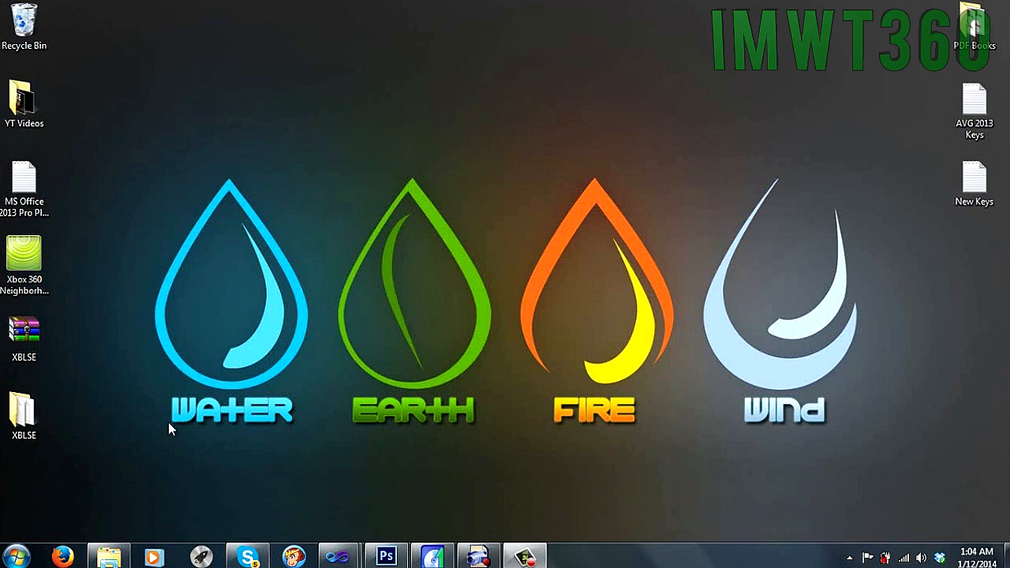
Step: Open the Xbox 360 Neighborhood folder from its desktop icon
{"action": "double_click", "coordinate": [25, 261]}
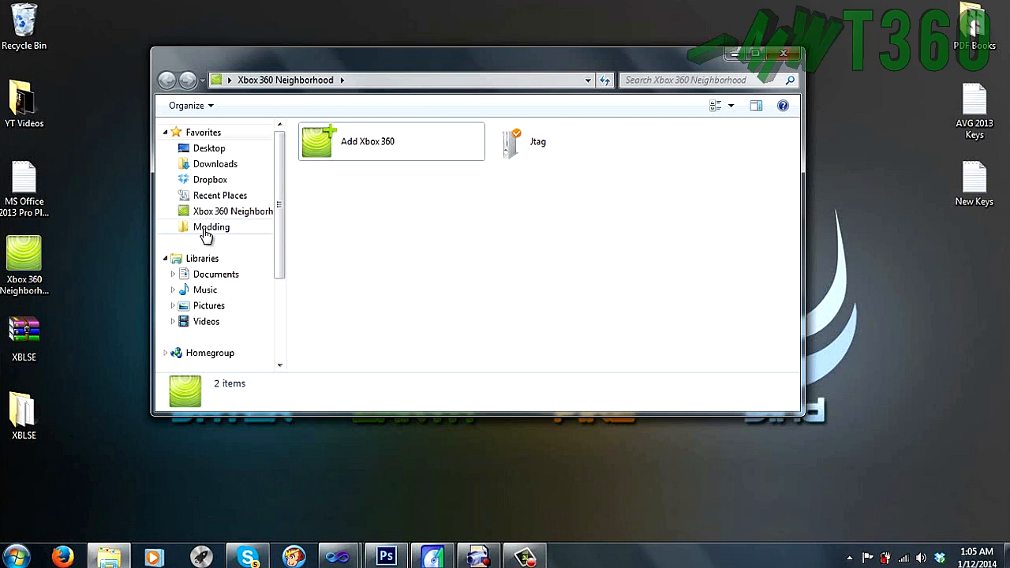
Step: Open the Modding folder and bring up the modding tool's context menu
{"action": "double_click", "coordinate": [212, 227]}
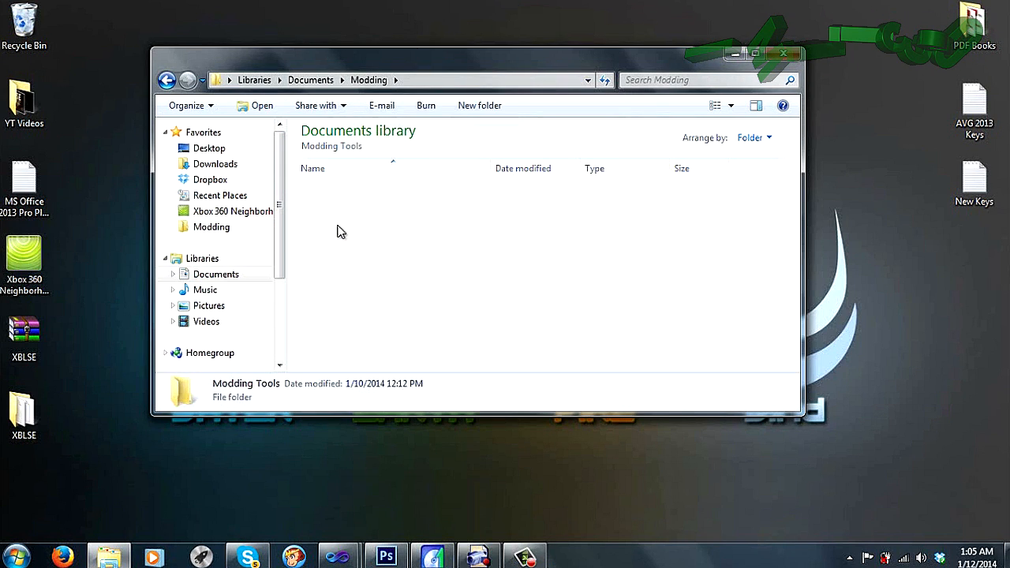
{"action": "right_click", "coordinate": [319, 268]}
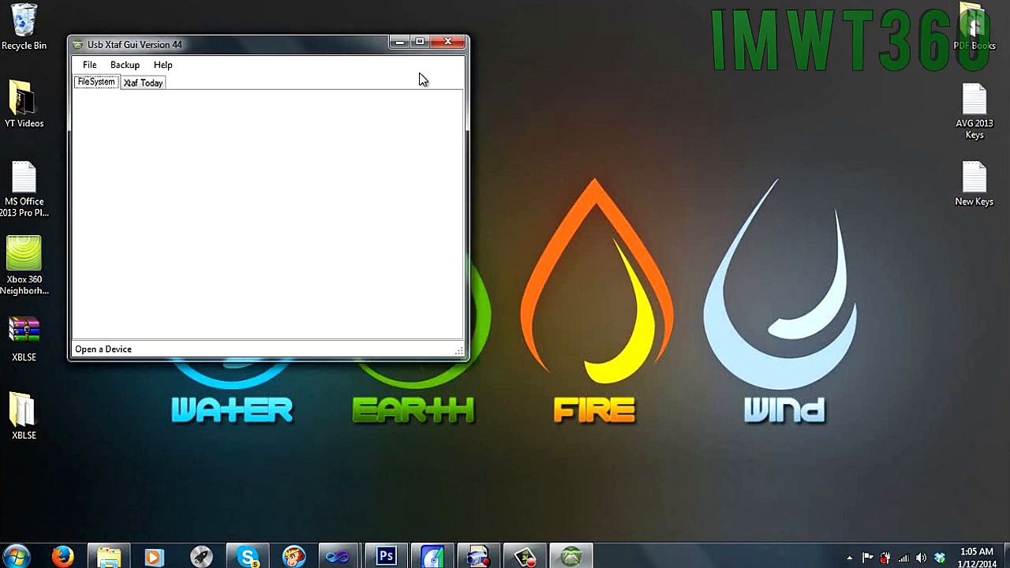
Step: Open Usb Xtaf Gui's File menu to reach the drive commands
{"action": "left_click", "coordinate": [259, 131]}
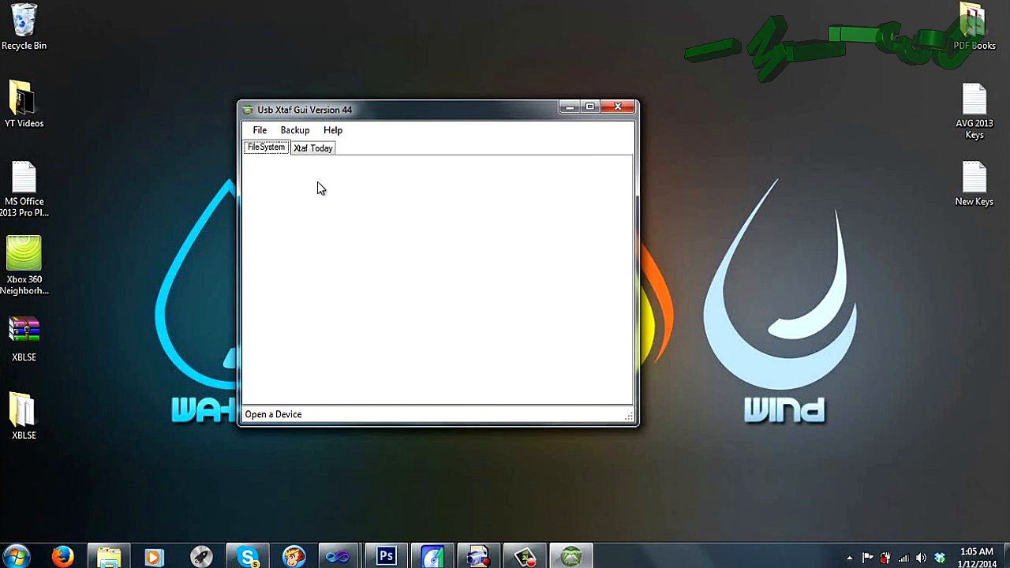
{"action": "mouse_move", "coordinate": [416, 149]}
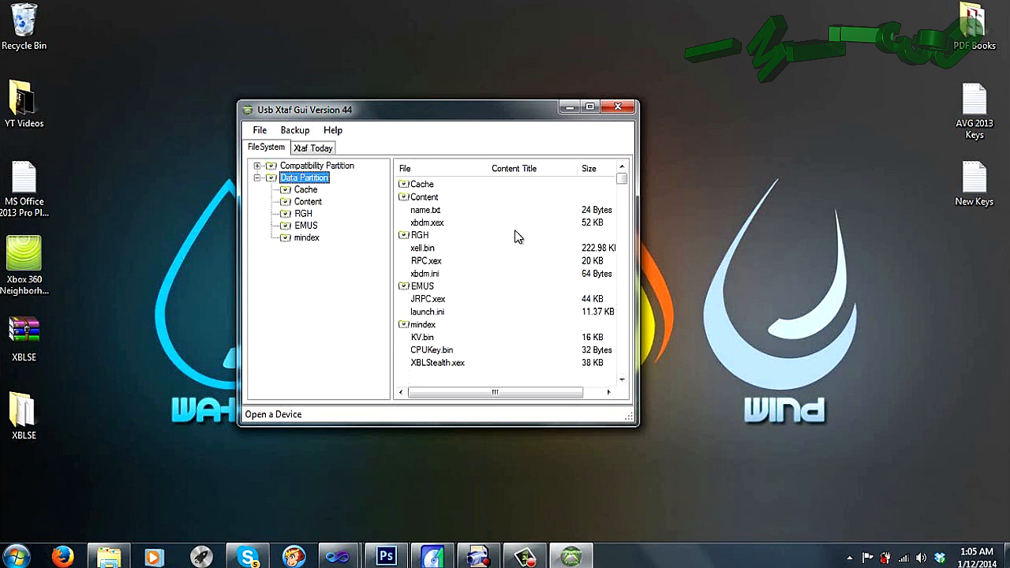
Step: Delete launch.ini from the drive, then bring up XBLStealth.xex's file actions
{"action": "left_click", "coordinate": [428, 311]}
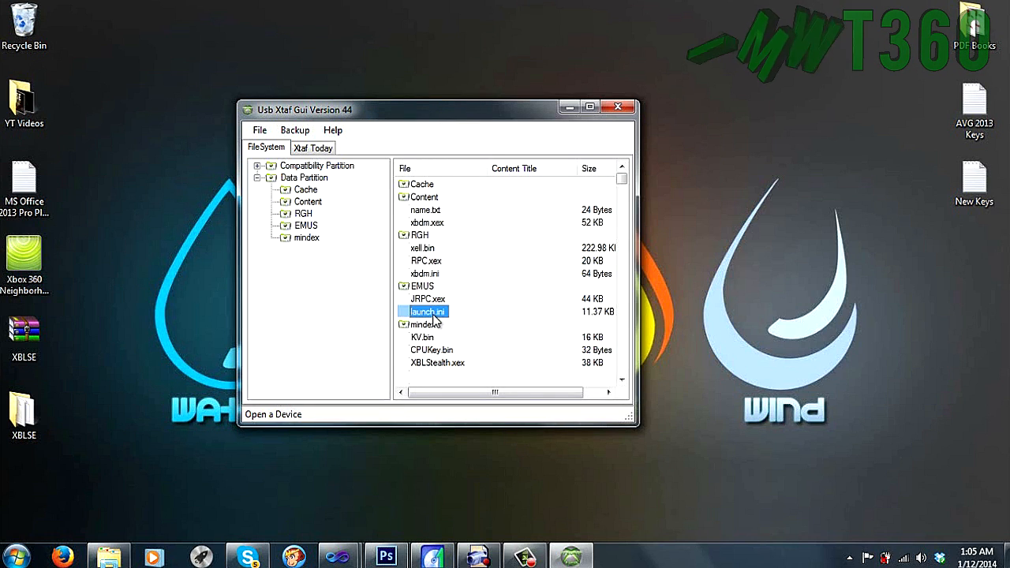
{"action": "right_click", "coordinate": [427, 311]}
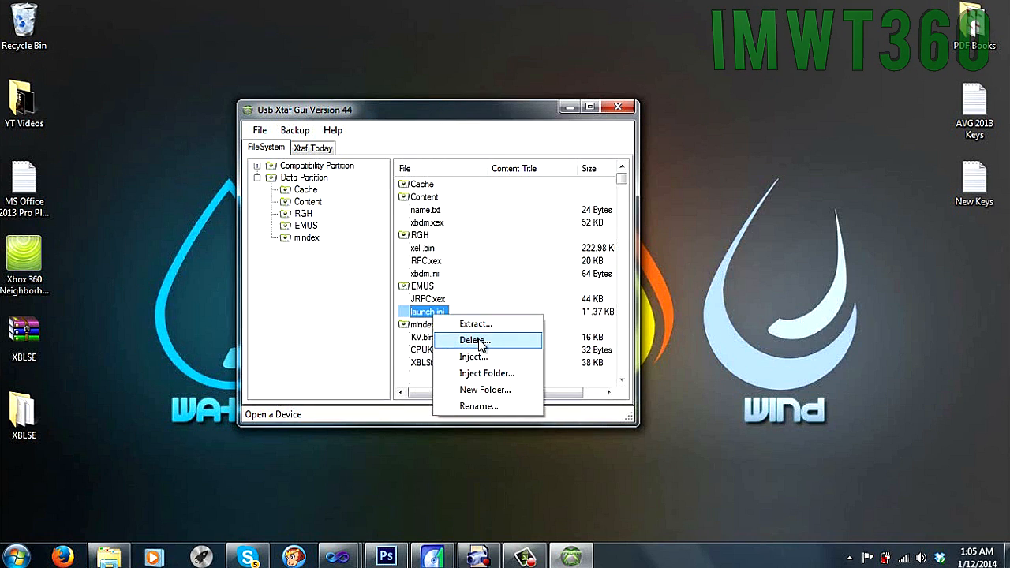
{"action": "left_click", "coordinate": [472, 340]}
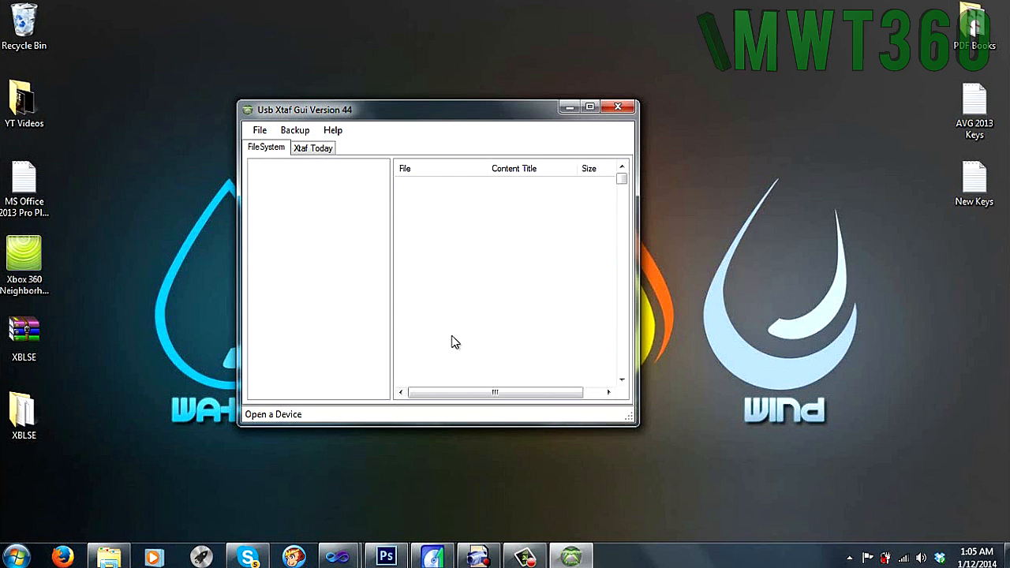
{"action": "right_click", "coordinate": [437, 349]}
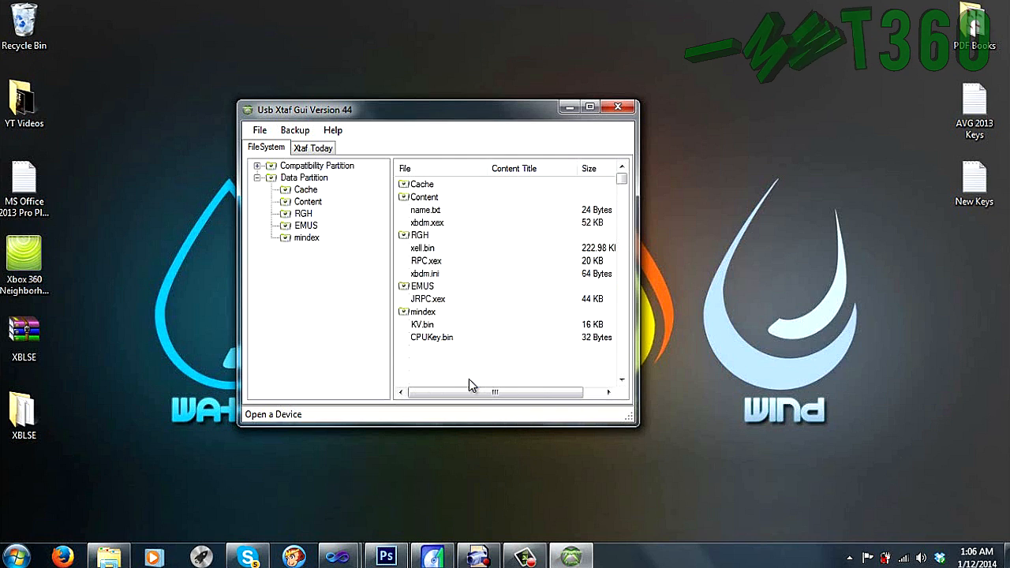
Step: Close the current drive from the File menu and exit Usb Xtaf Gui
{"action": "left_click", "coordinate": [259, 129]}
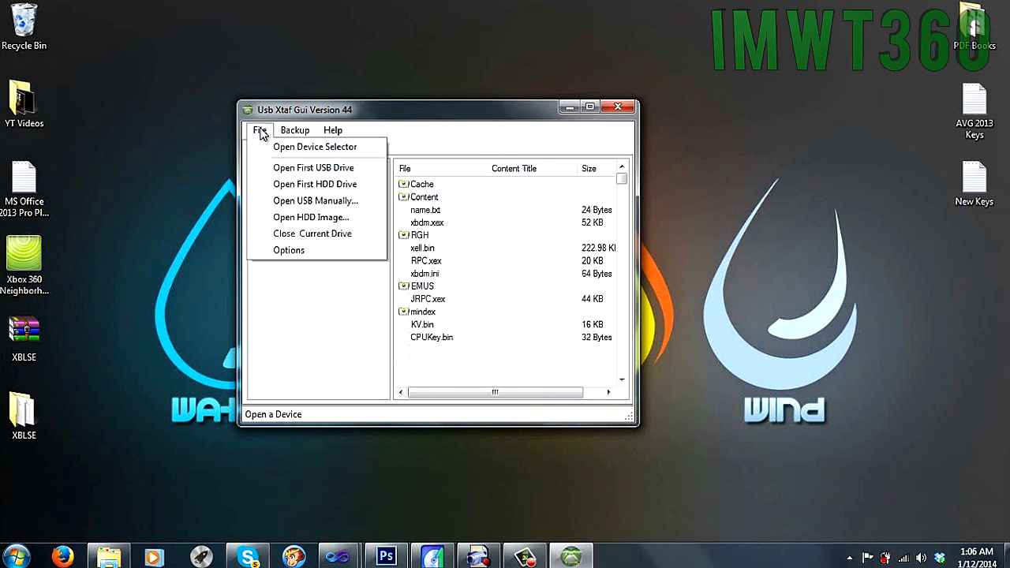
{"action": "left_click", "coordinate": [312, 232]}
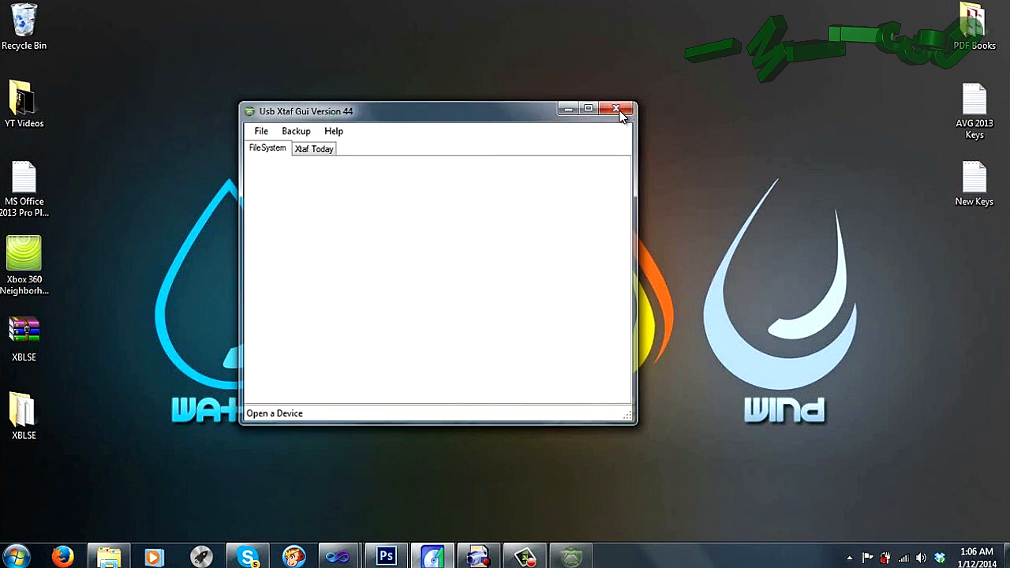
{"action": "left_click", "coordinate": [617, 109]}
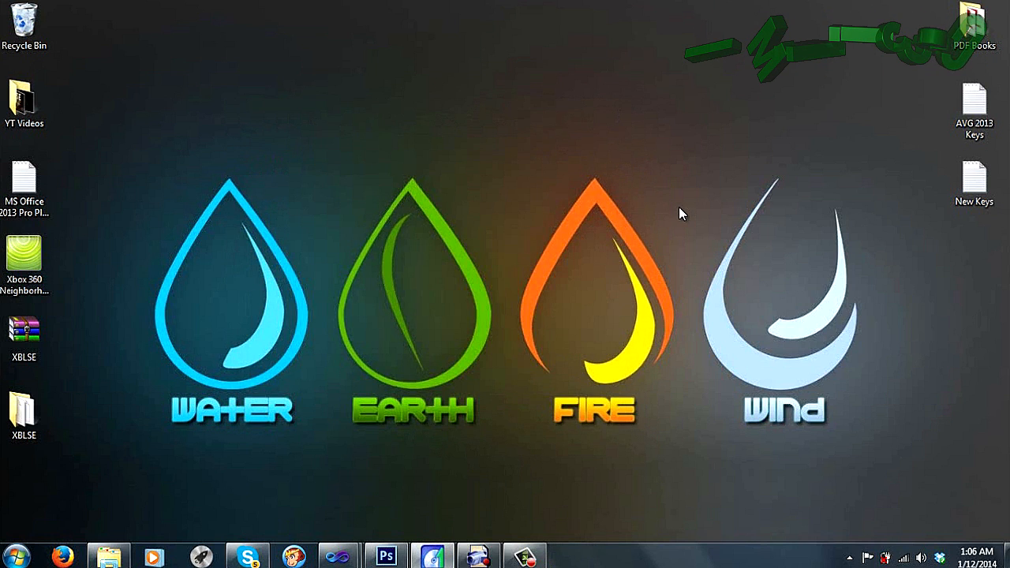